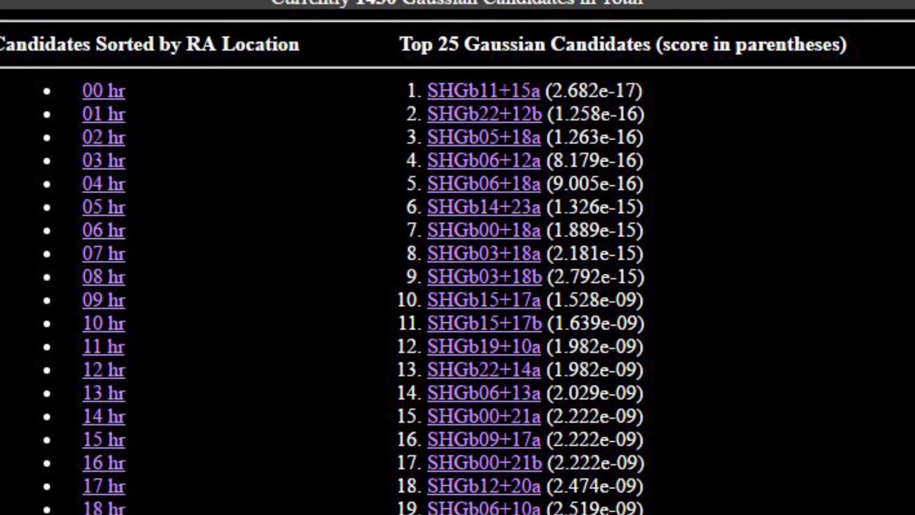
{"action": "scroll", "scroll_direction": "down", "scroll_amount": 3}
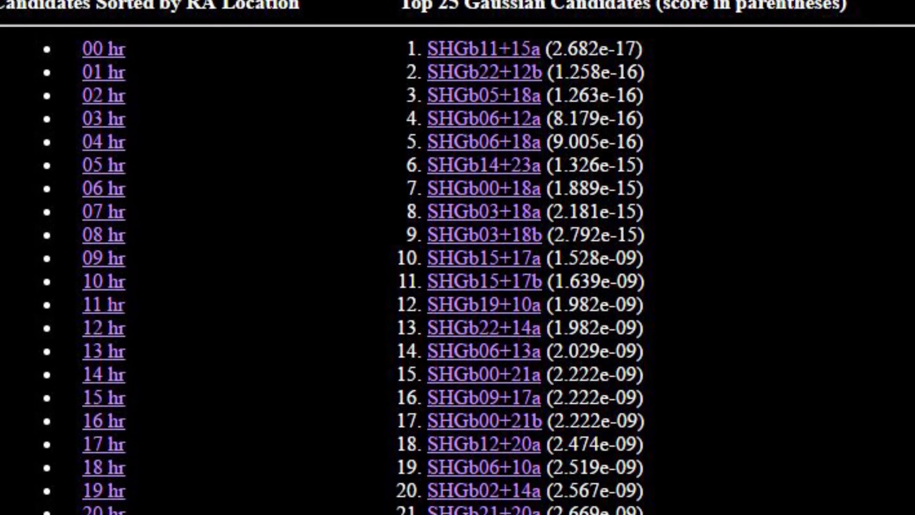
{"action": "scroll", "scroll_direction": "down", "scroll_amount": 3}
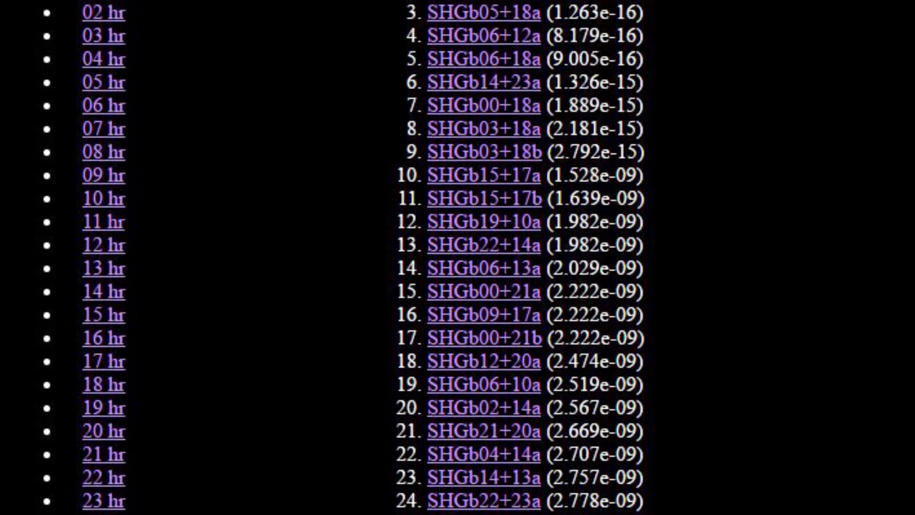